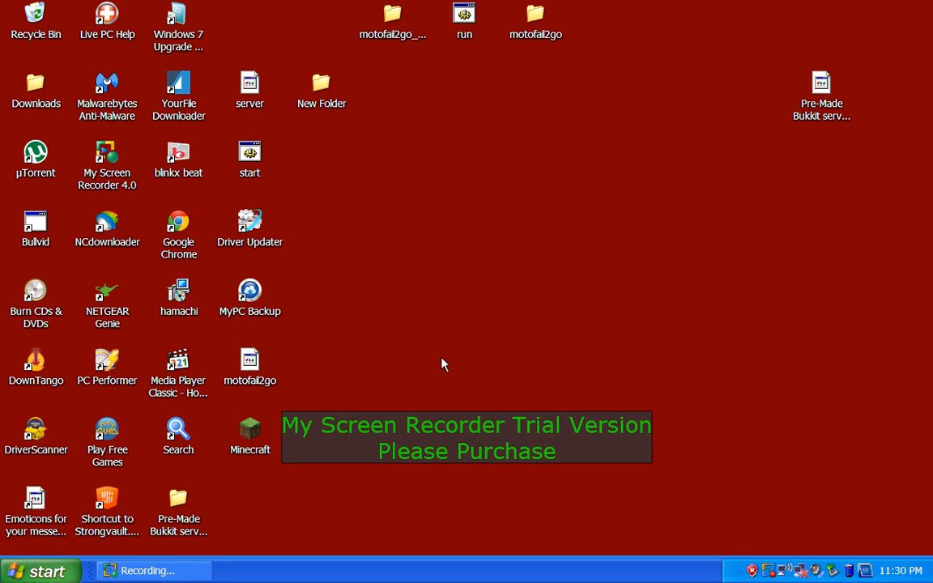
mouse_move(450, 344)
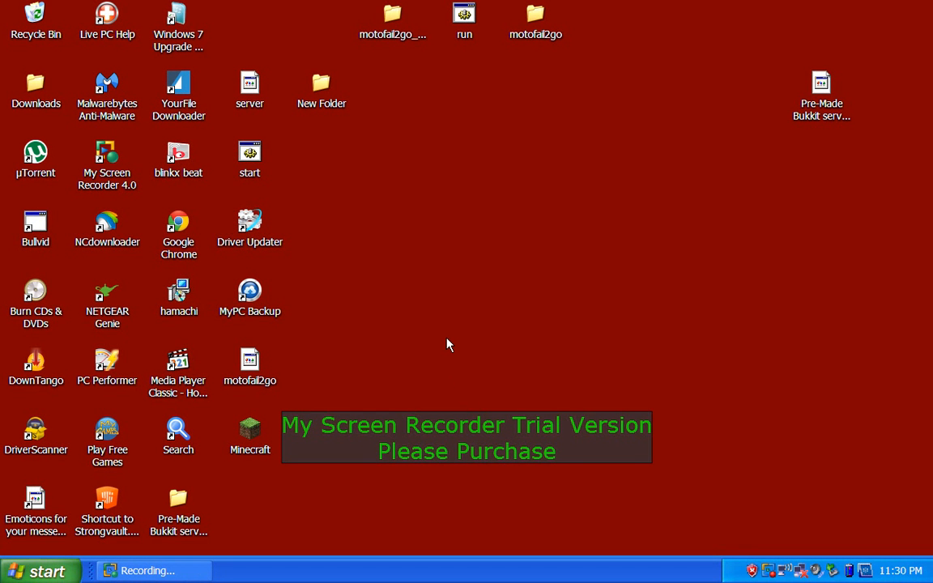
mouse_move(244, 478)
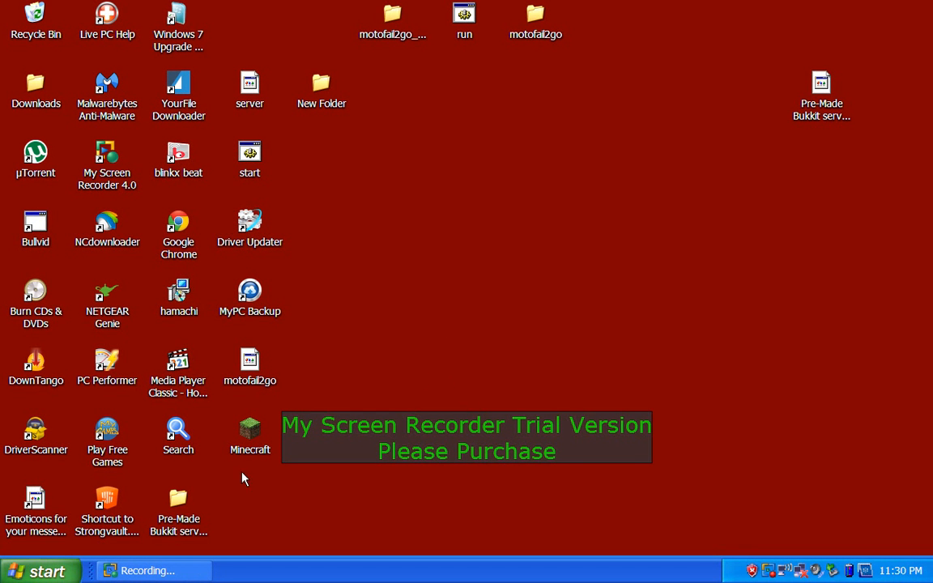
mouse_move(364, 161)
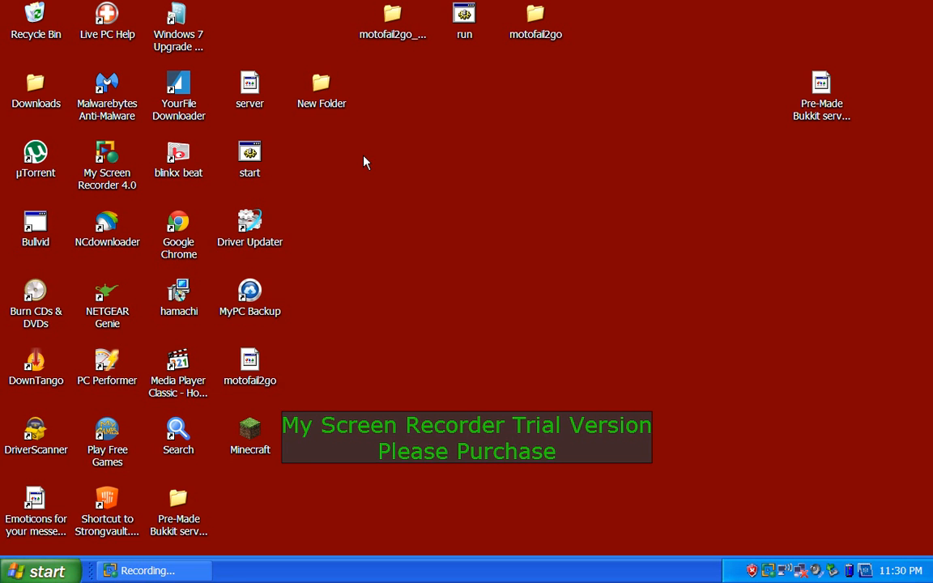
- Open the motofail2go_xt907 desktop folder and connect the phone so the Portable Device prompt appears
double_click(392, 16)
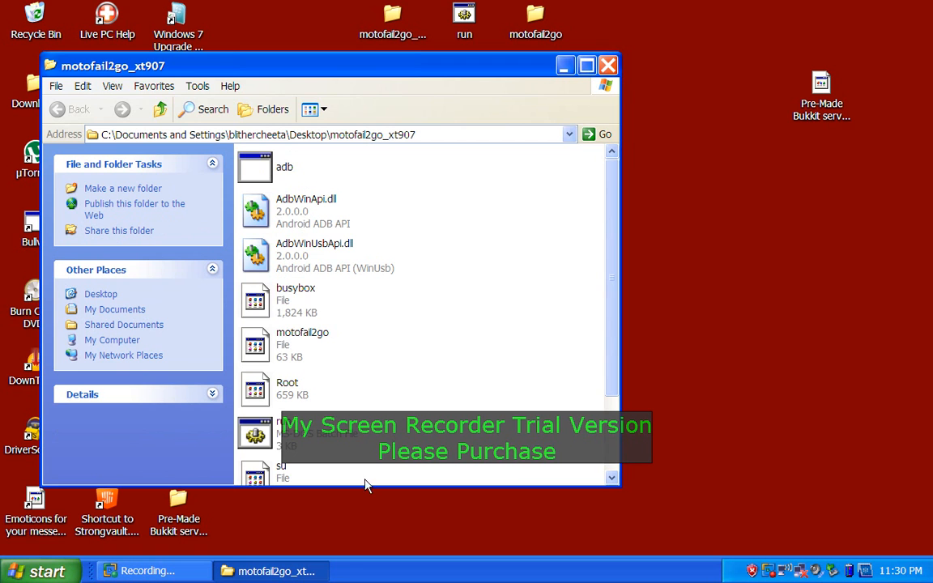
double_click(302, 344)
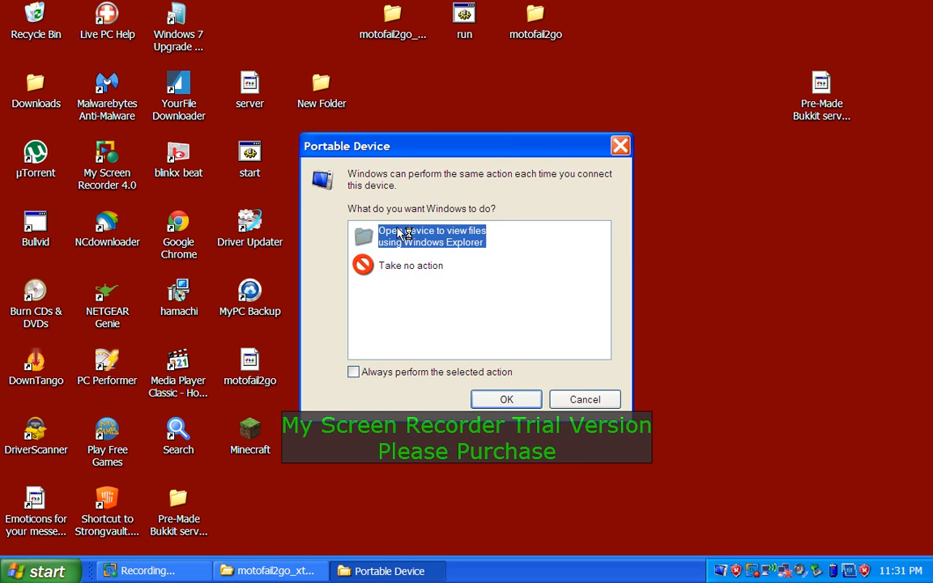
- View the phone's files, look inside its SD card, then go back to its top-level storage list
click(505, 399)
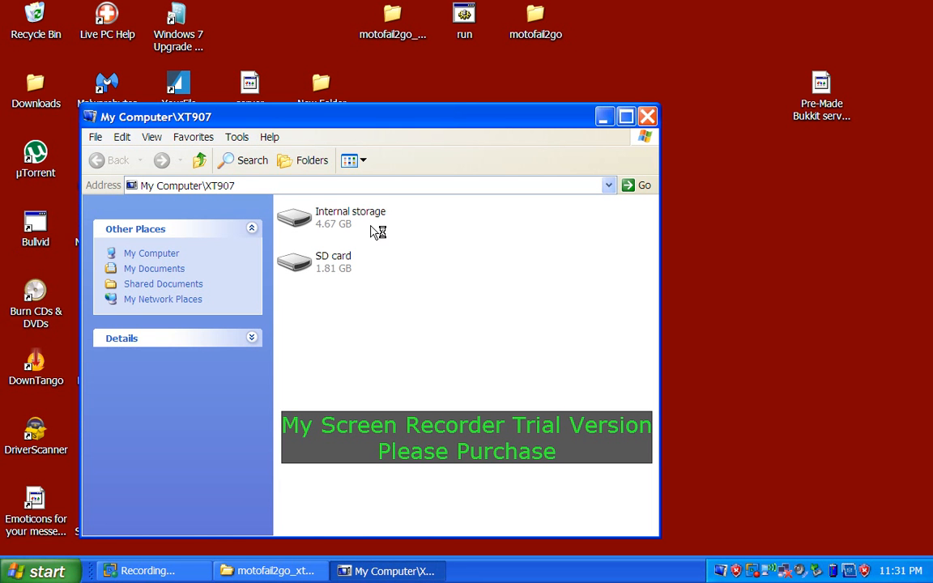
click(333, 262)
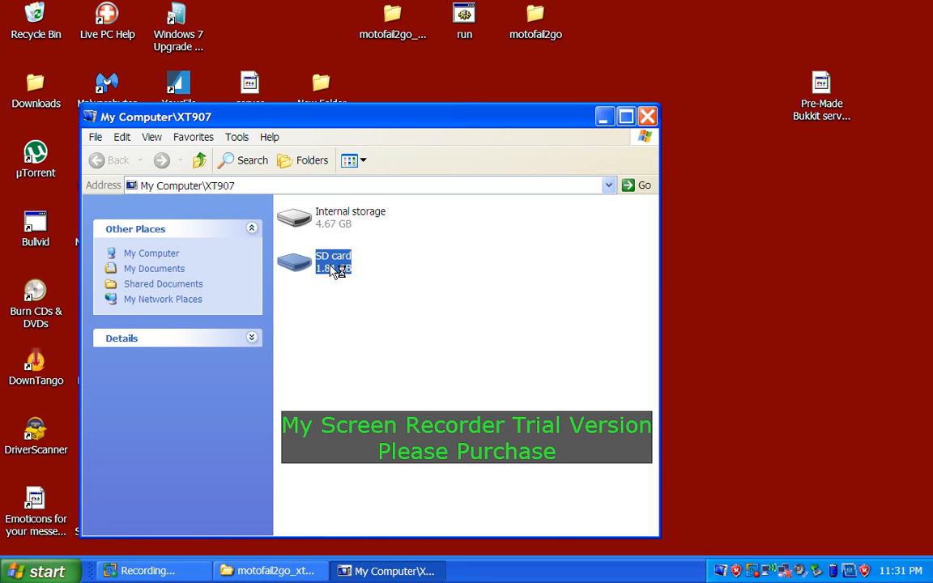
double_click(333, 261)
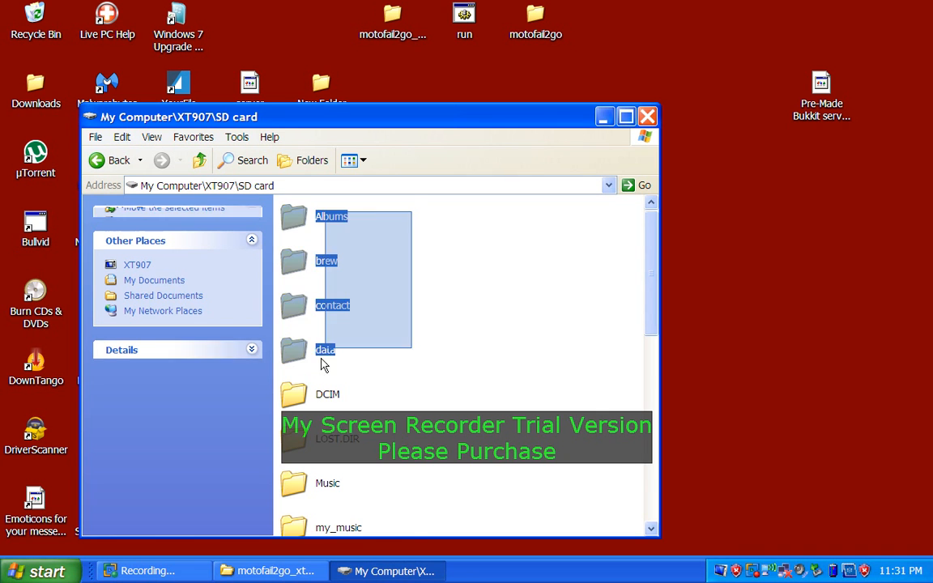
scroll(down, 3)
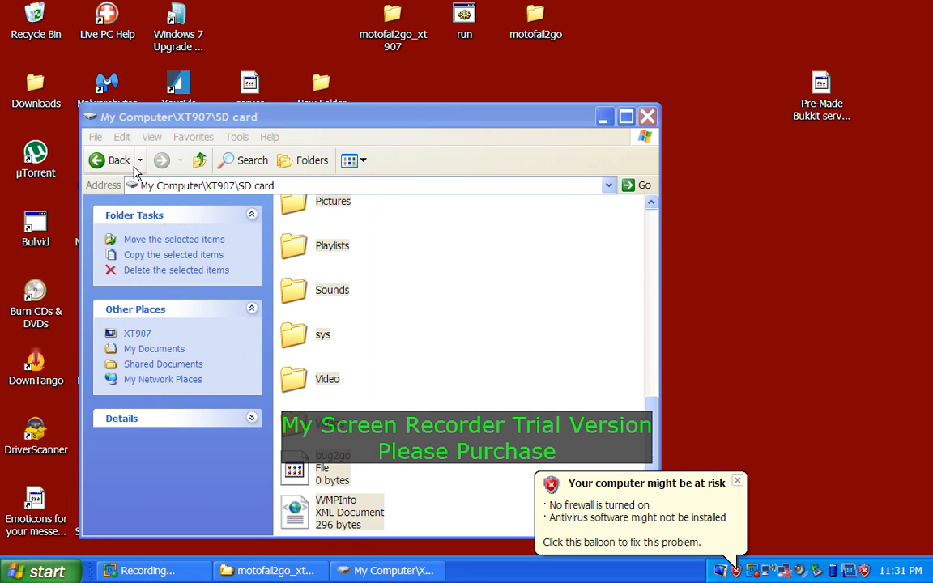
click(114, 159)
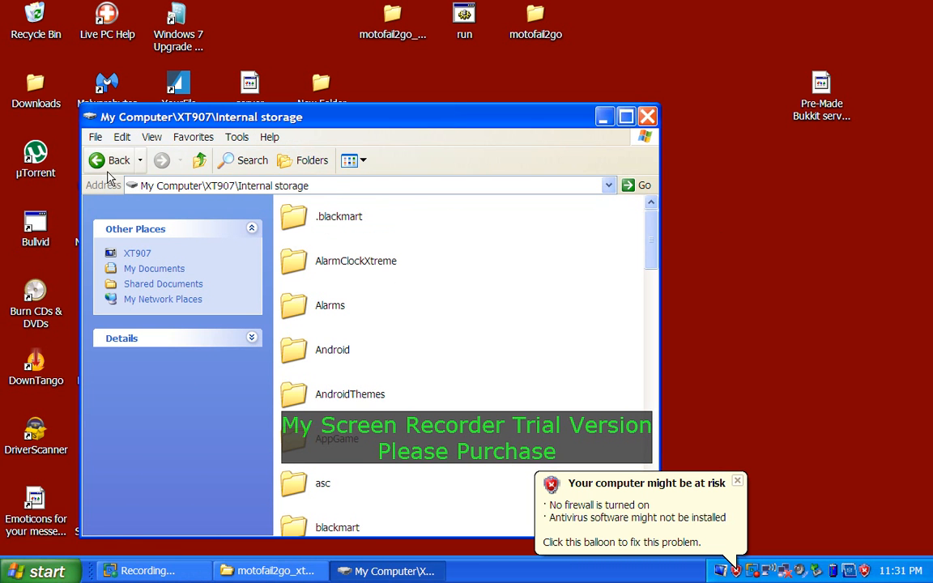
click(110, 160)
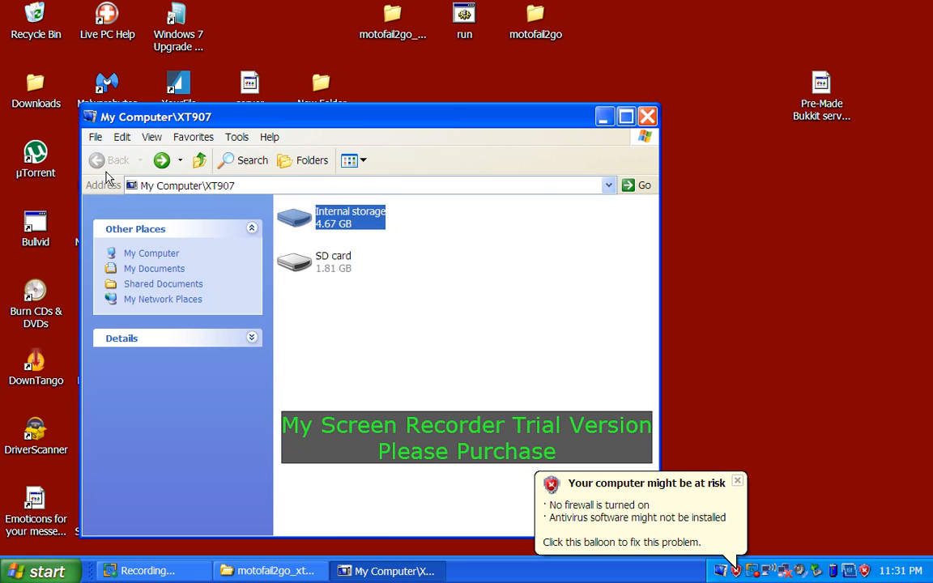
mouse_move(496, 411)
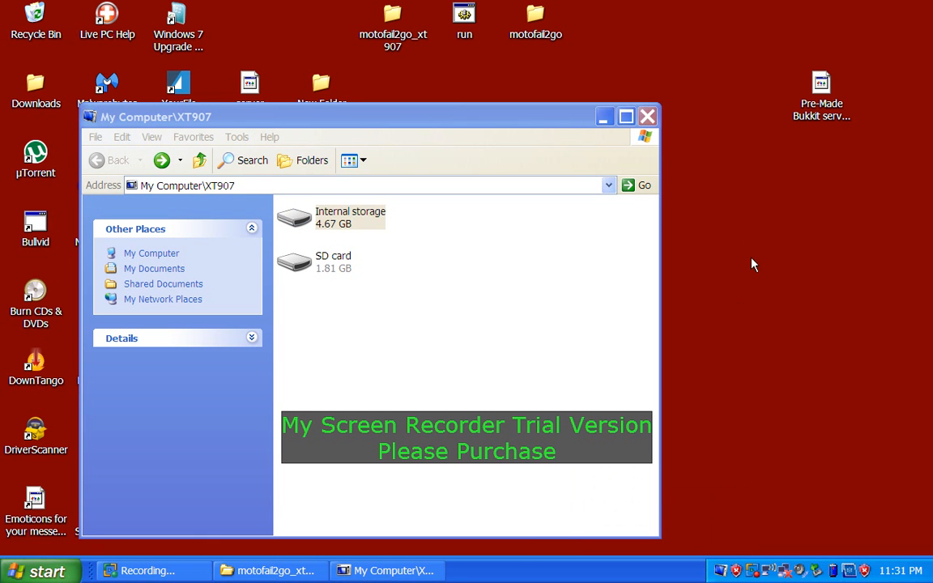
mouse_move(526, 61)
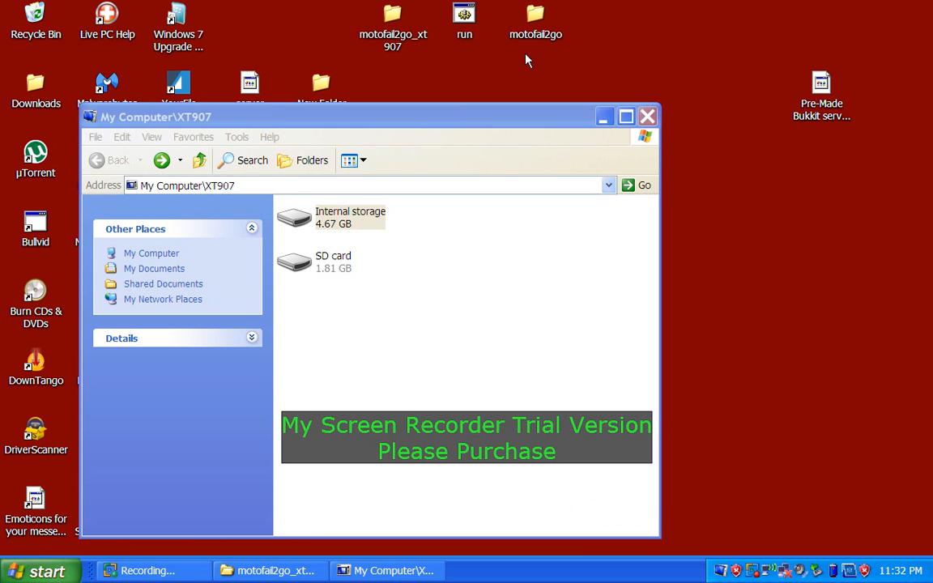
mouse_move(642, 159)
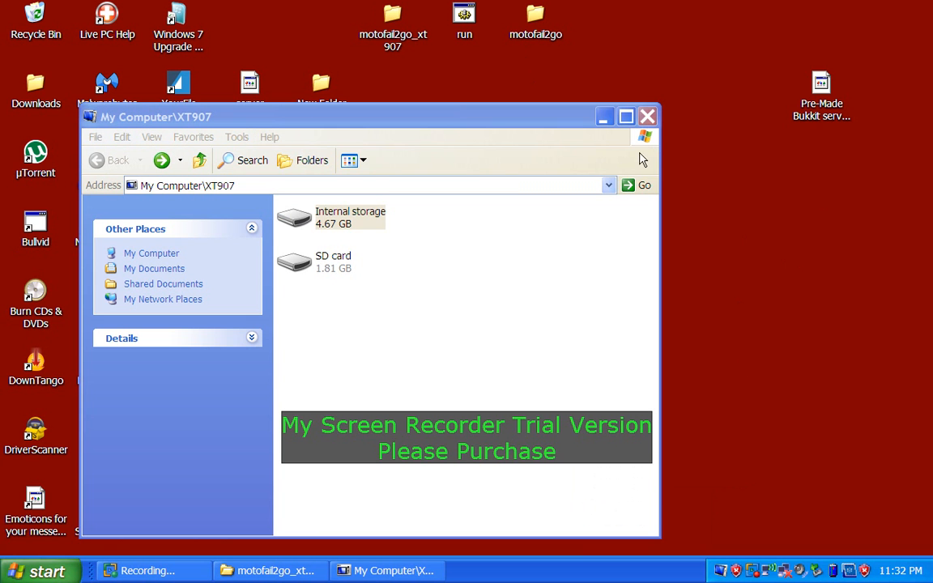
mouse_move(602, 148)
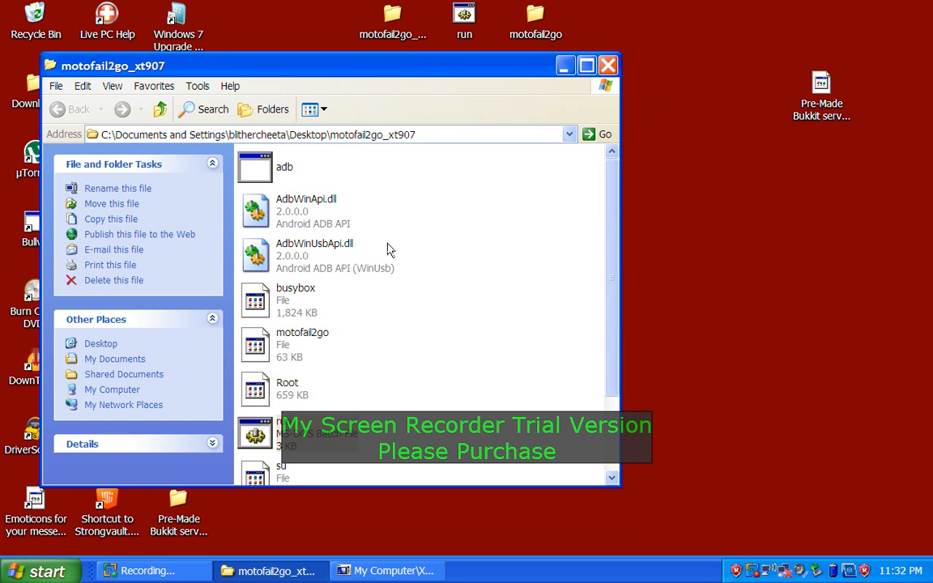
click(609, 65)
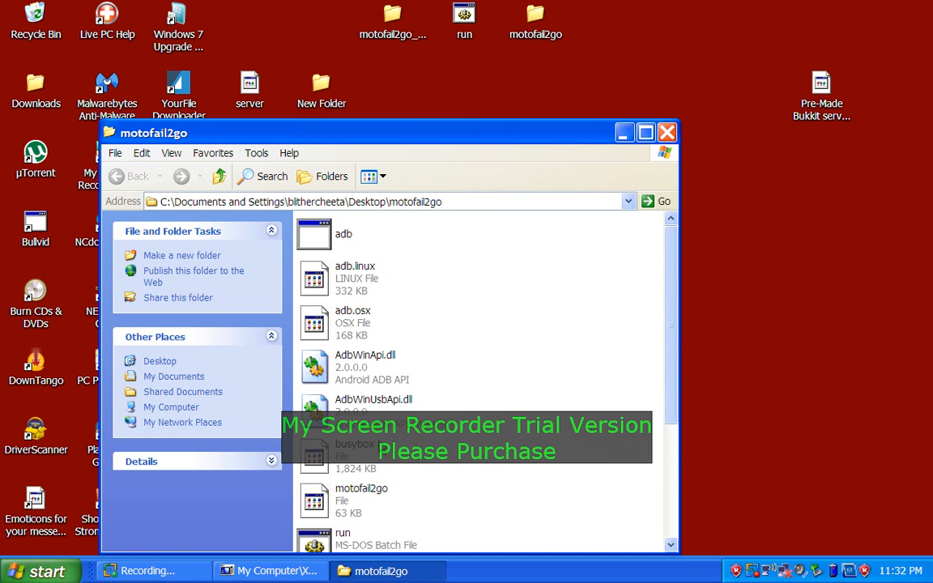
scroll(down, 3)
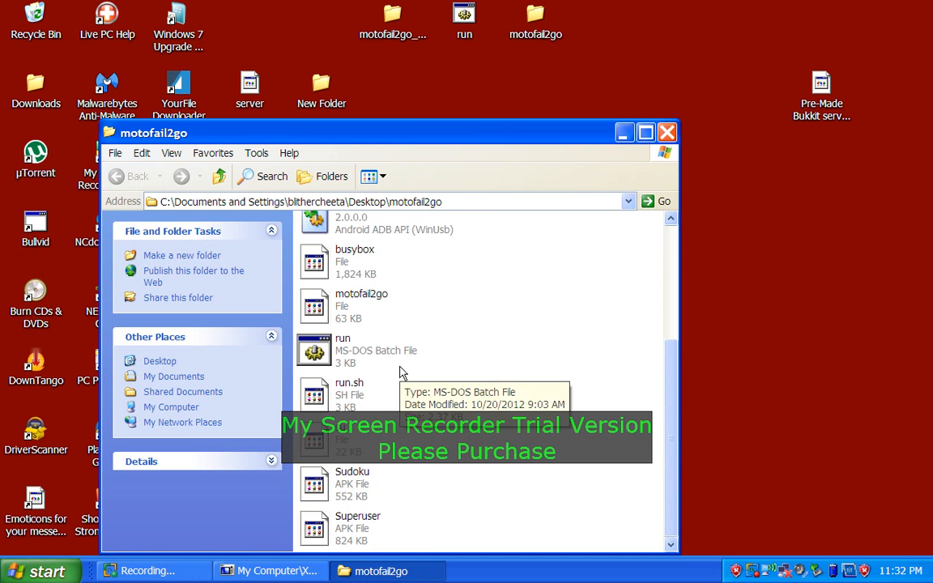
click(667, 132)
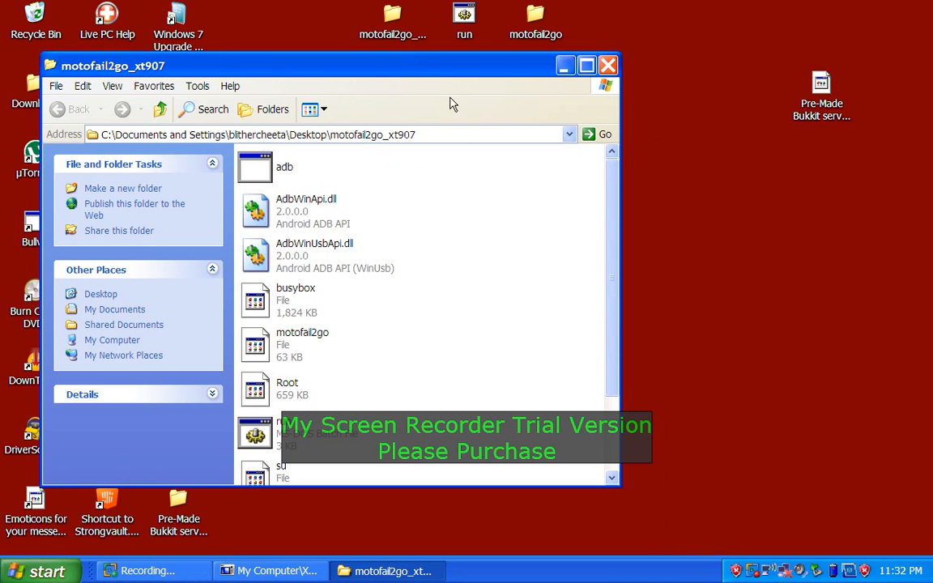
mouse_move(443, 190)
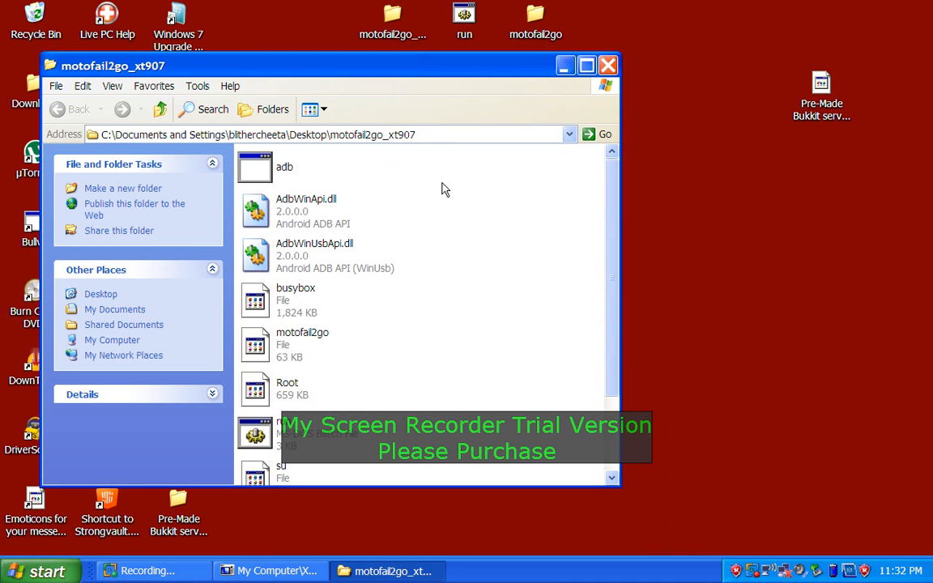
mouse_move(427, 403)
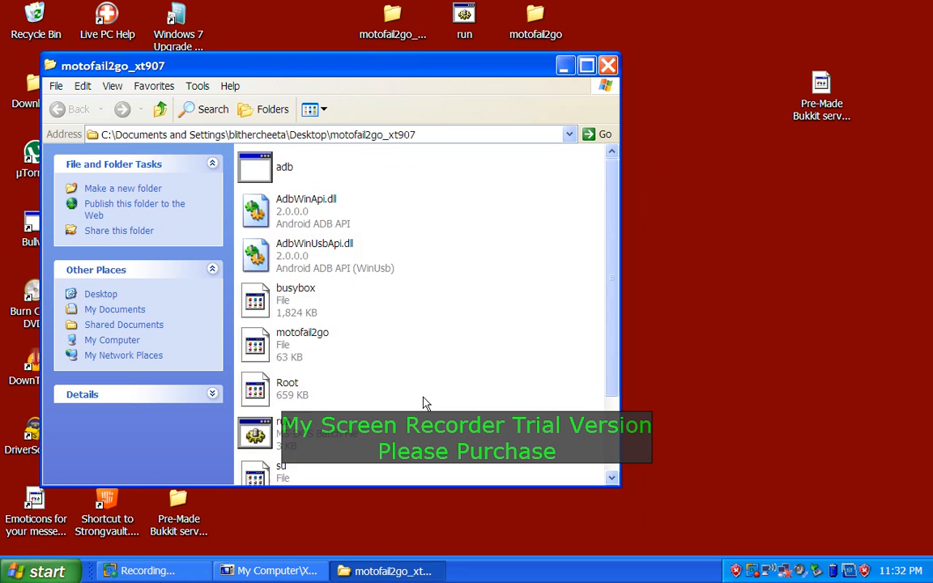
scroll(down, 3)
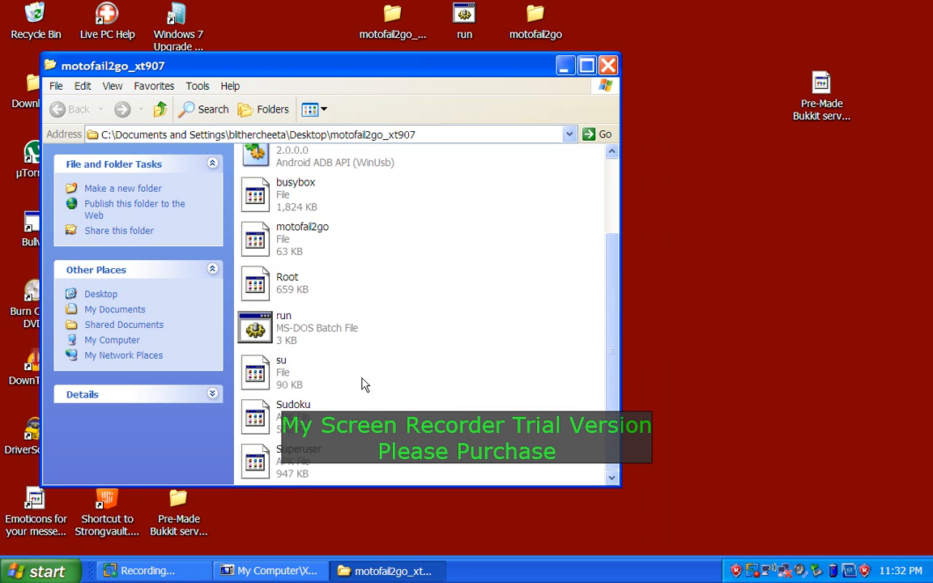
scroll(up, 3)
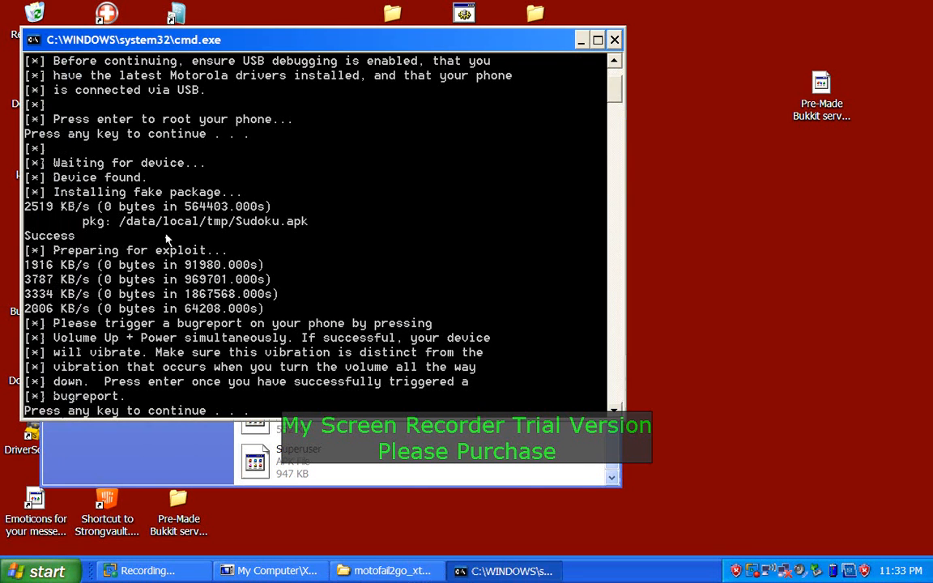
mouse_move(237, 241)
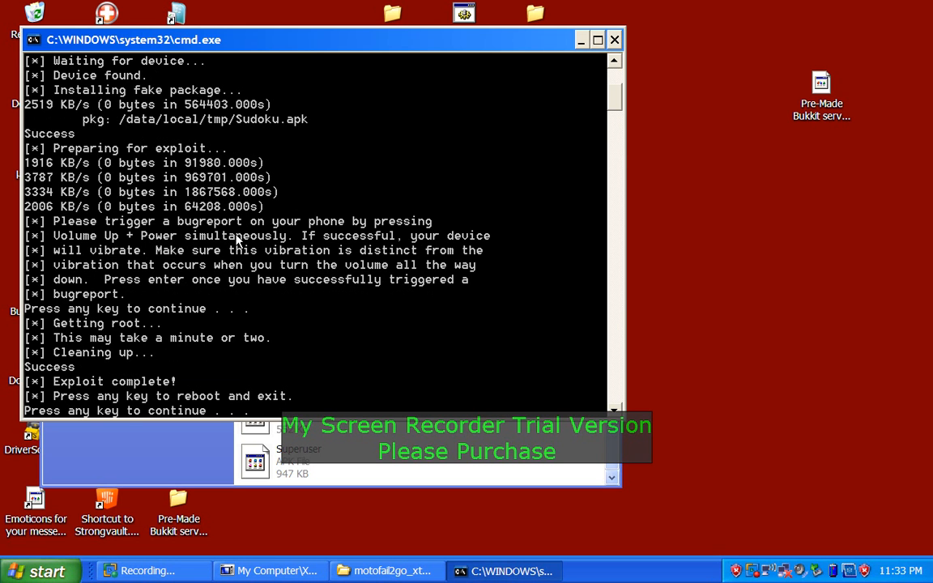
mouse_move(466, 247)
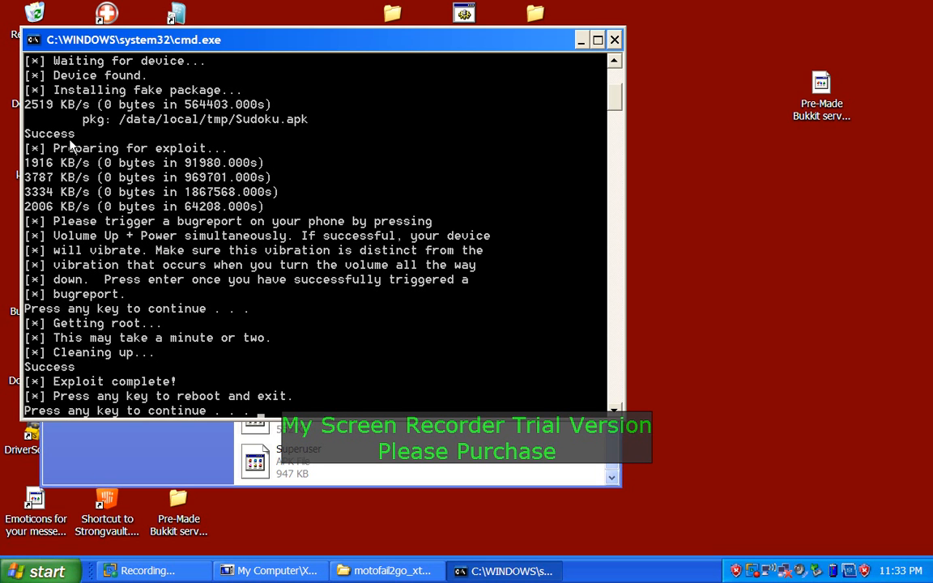
mouse_move(474, 106)
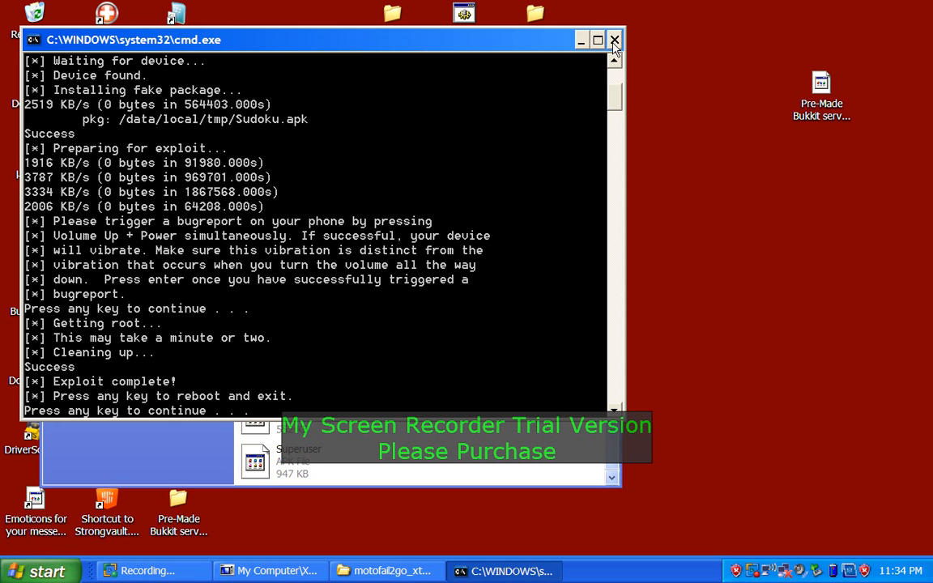
mouse_move(614, 39)
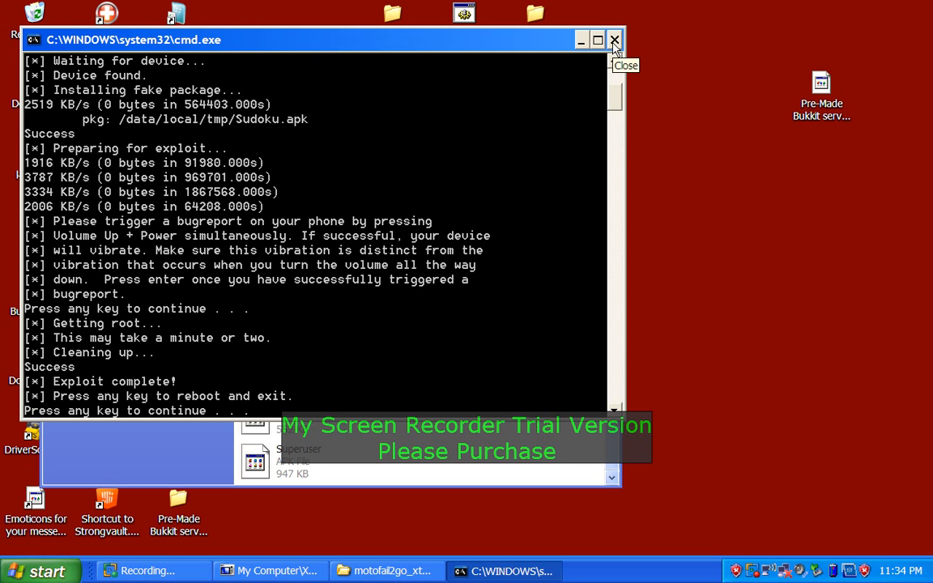